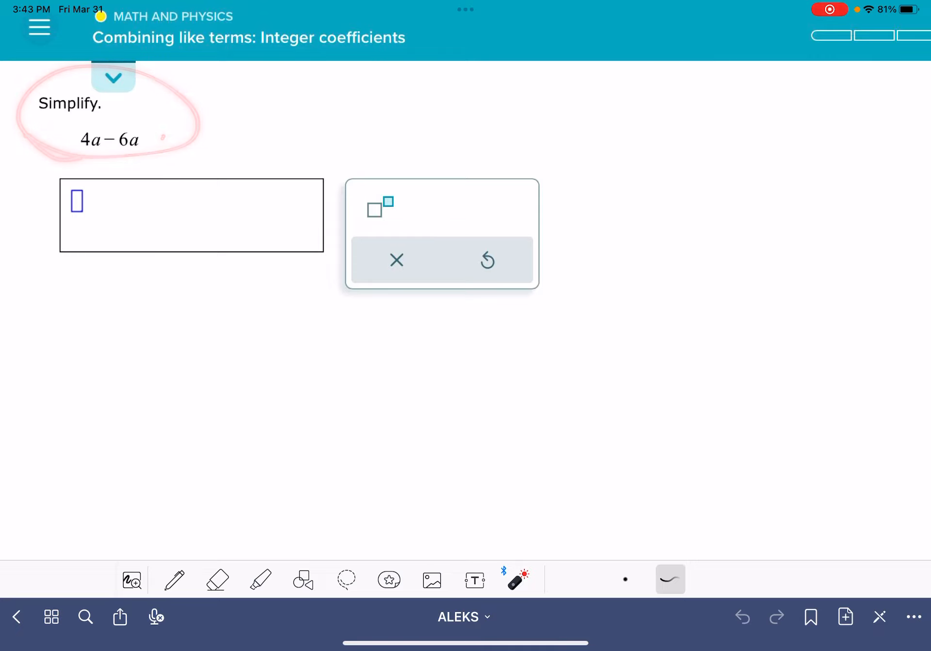
Step: With the black pen, handwrite '4a − 6a' as working beneath the empty answer box
click(175, 580)
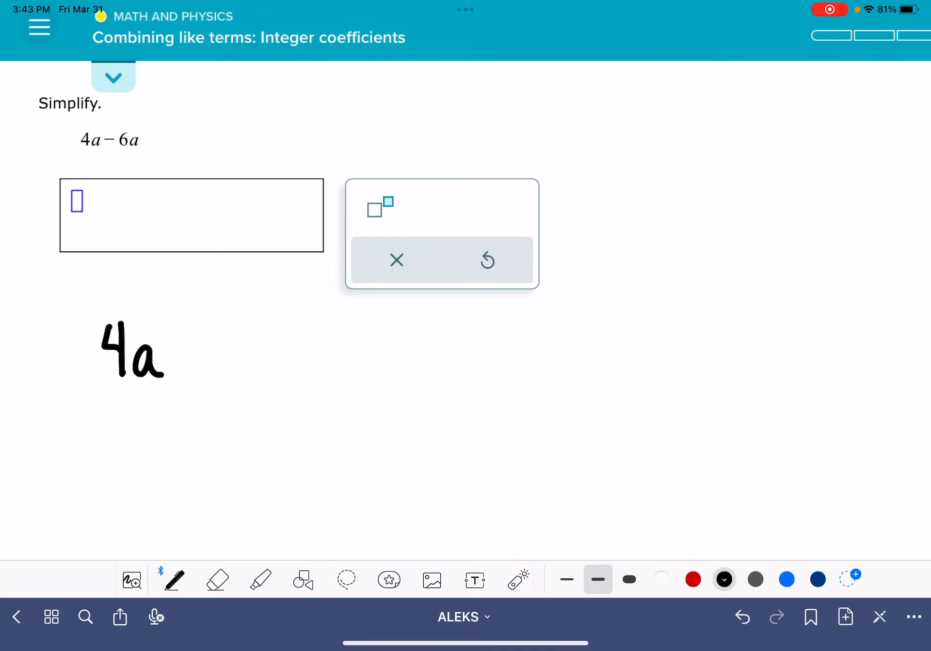
drag(178, 350, 279, 356)
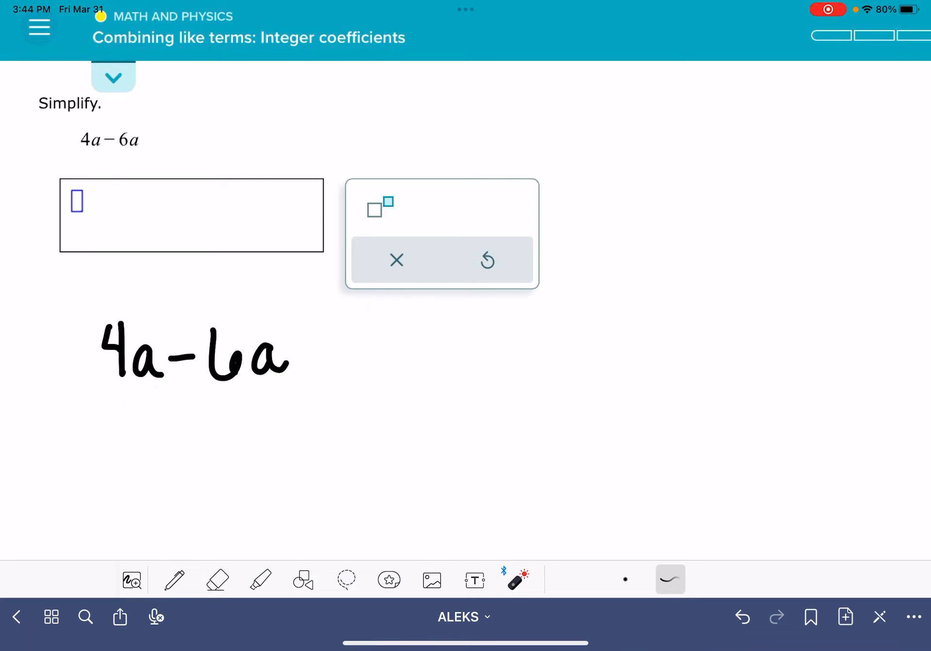
click(174, 580)
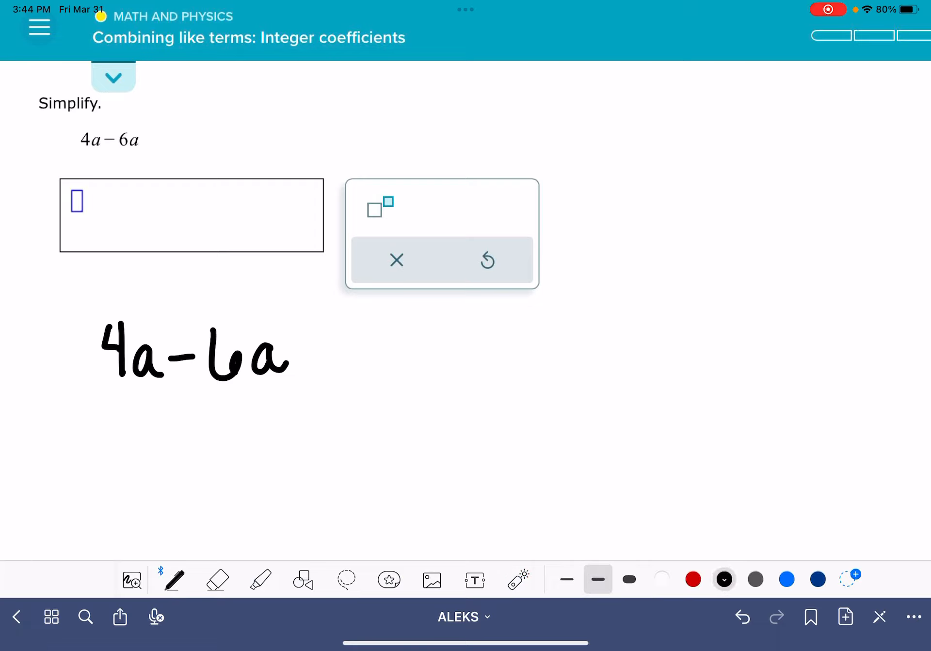